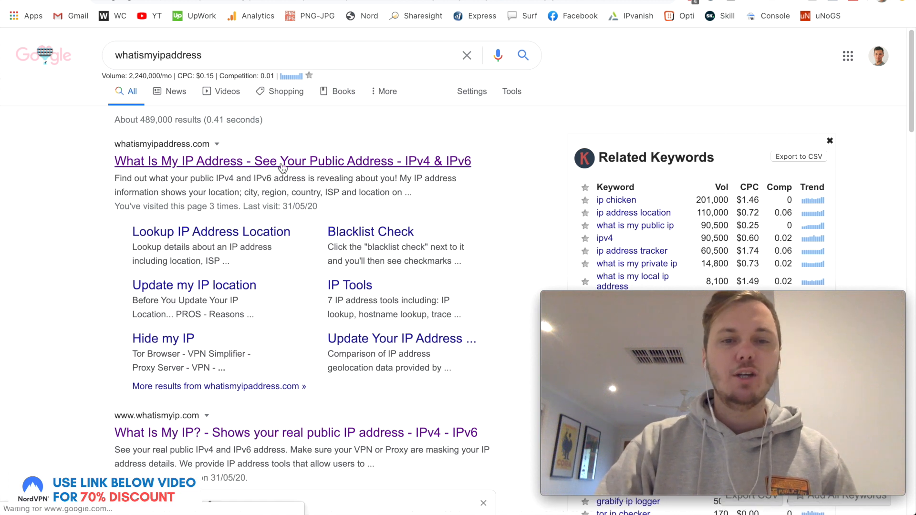
Load whatismyipaddress.com and view the IPv4 address 211.27.74.69 in Melbourne.
click(292, 161)
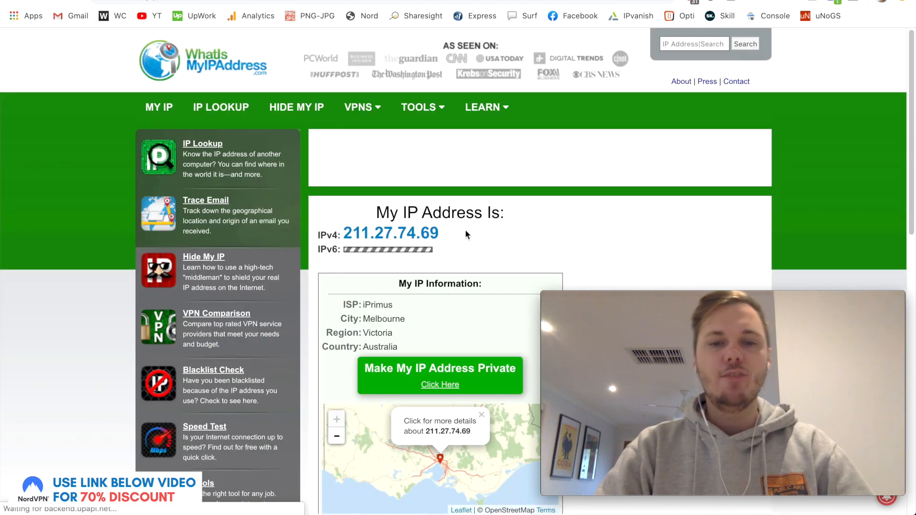
scroll(down, 3)
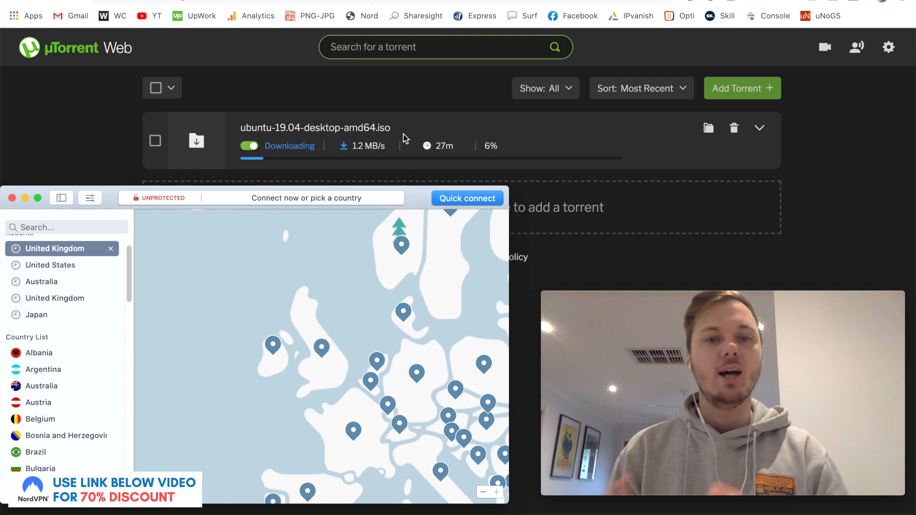
mouse_move(404, 143)
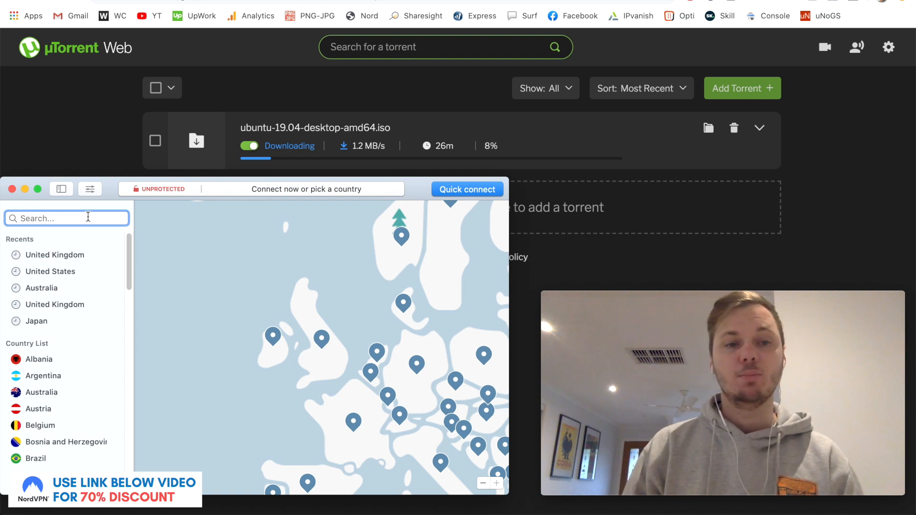
Search 'aus' in NordVPN, connect to an Australian server, and dismiss the region details.
text(au)
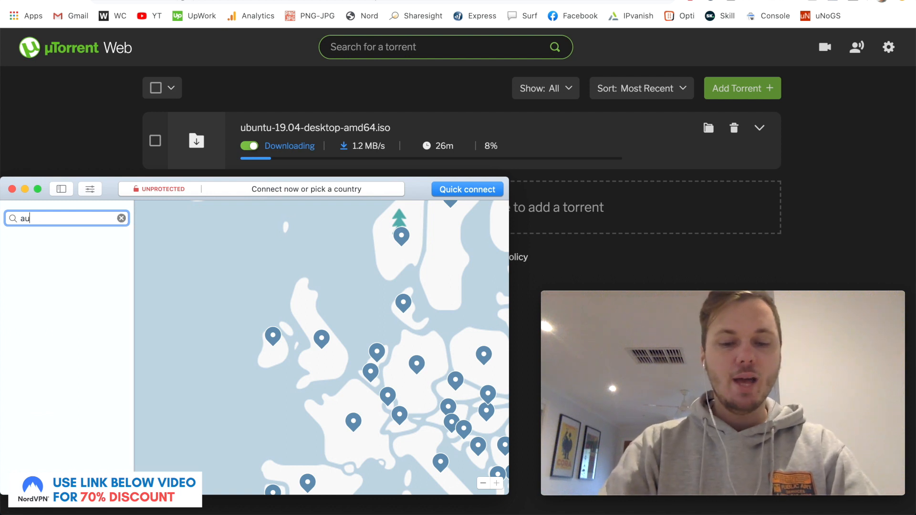
text(s)
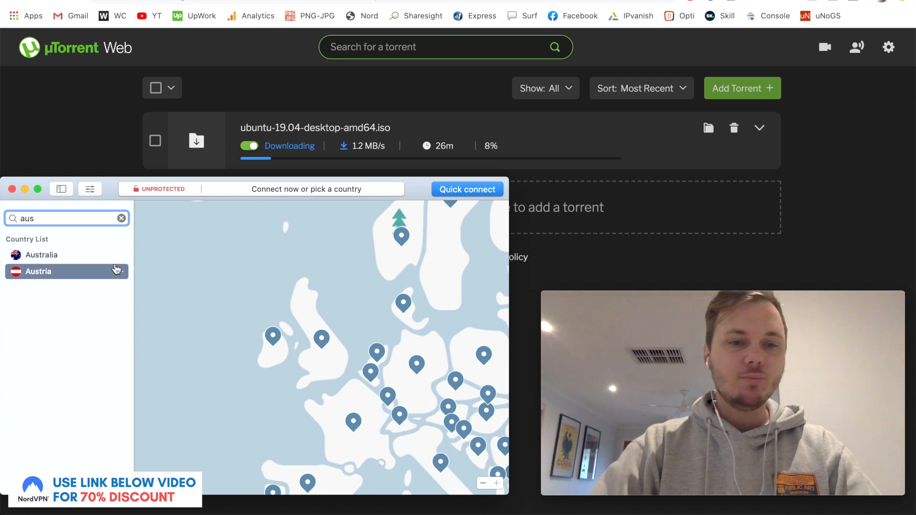
click(40, 255)
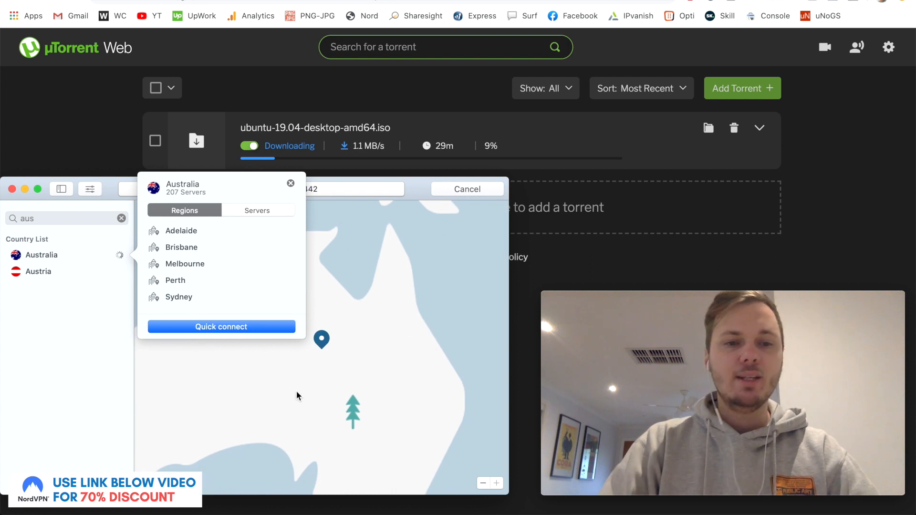
click(221, 327)
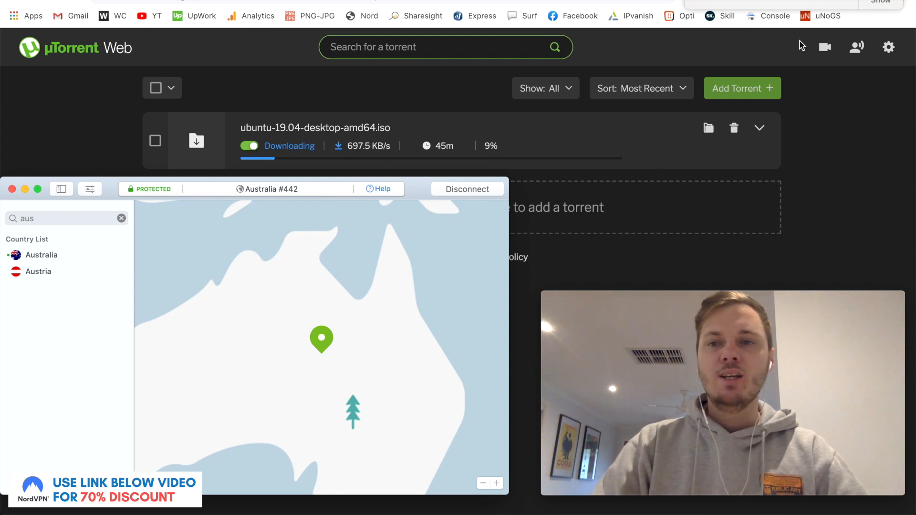
mouse_move(318, 112)
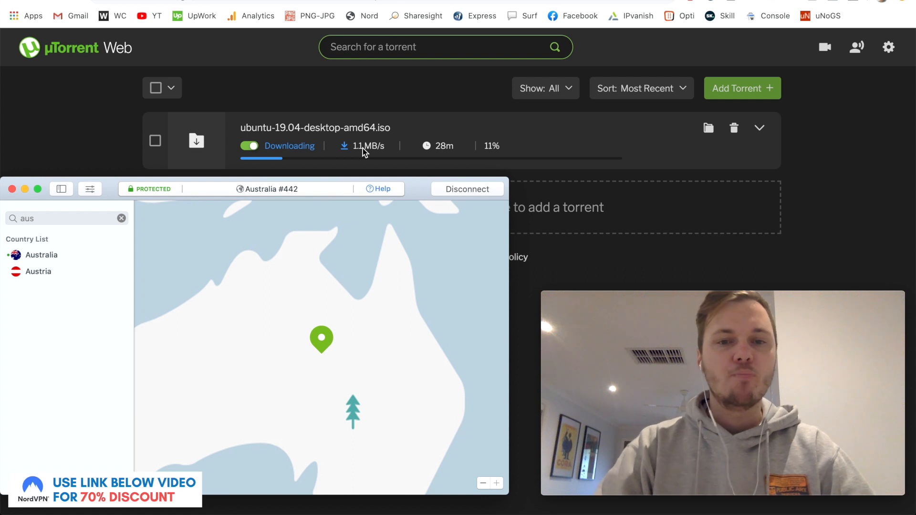
mouse_move(409, 148)
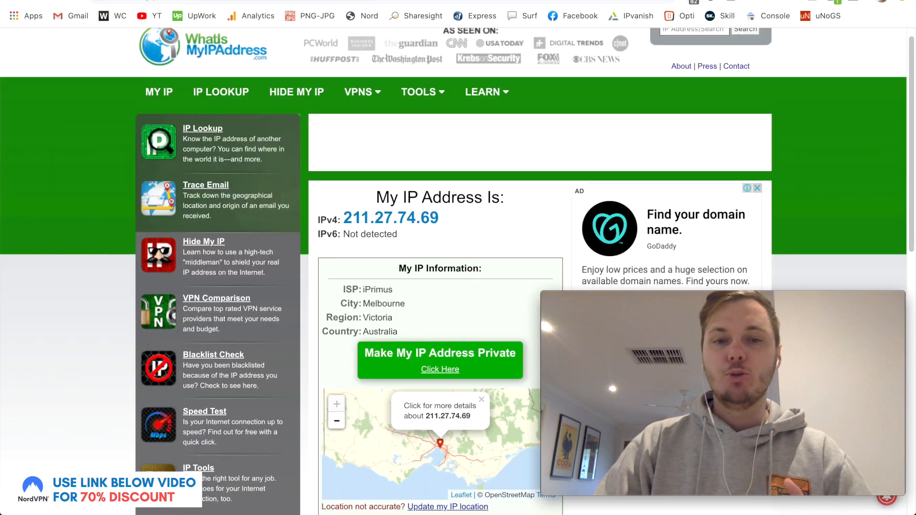
mouse_move(527, 229)
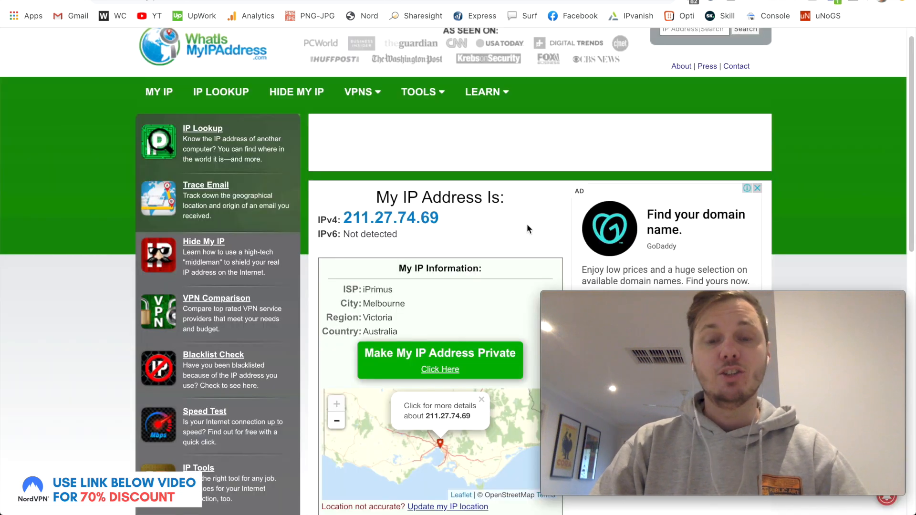
mouse_move(485, 233)
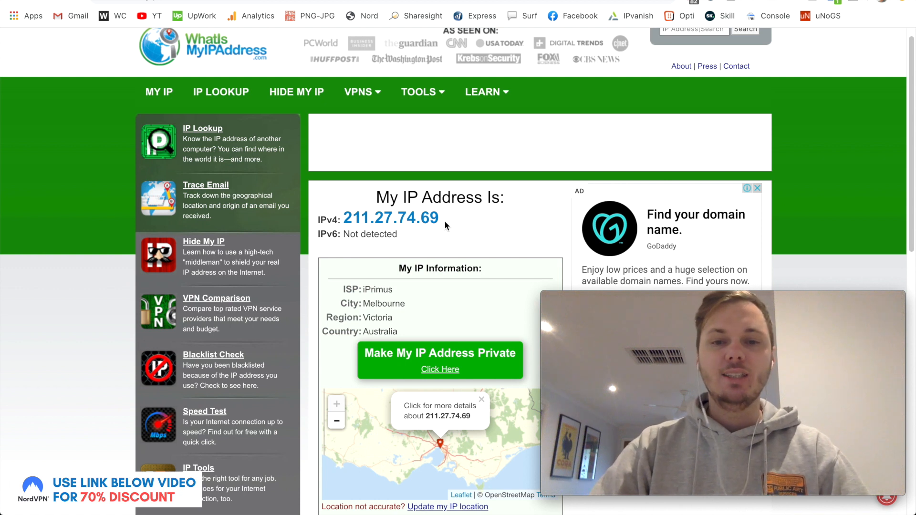
Reload WhatIsMyIPAddress to show the VPN address 103.192.80.36 from Host Universal Pty.
double_click(391, 218)
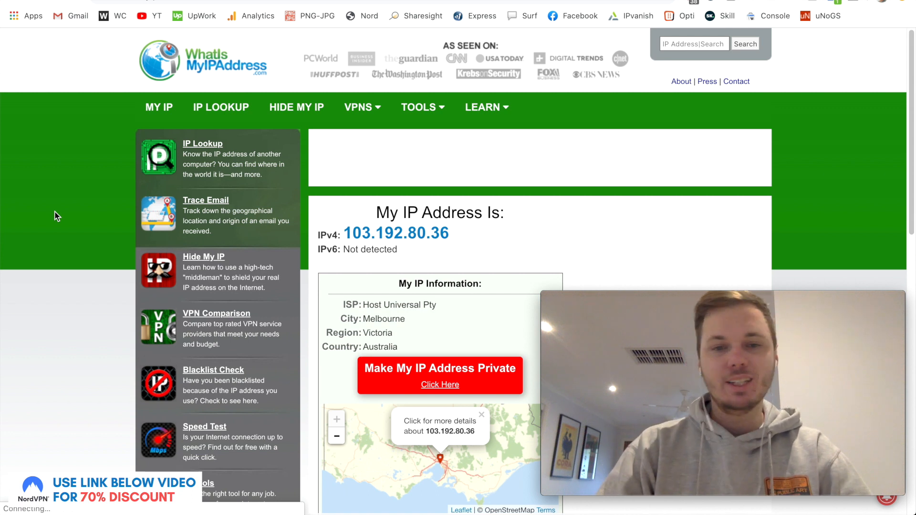
mouse_move(500, 257)
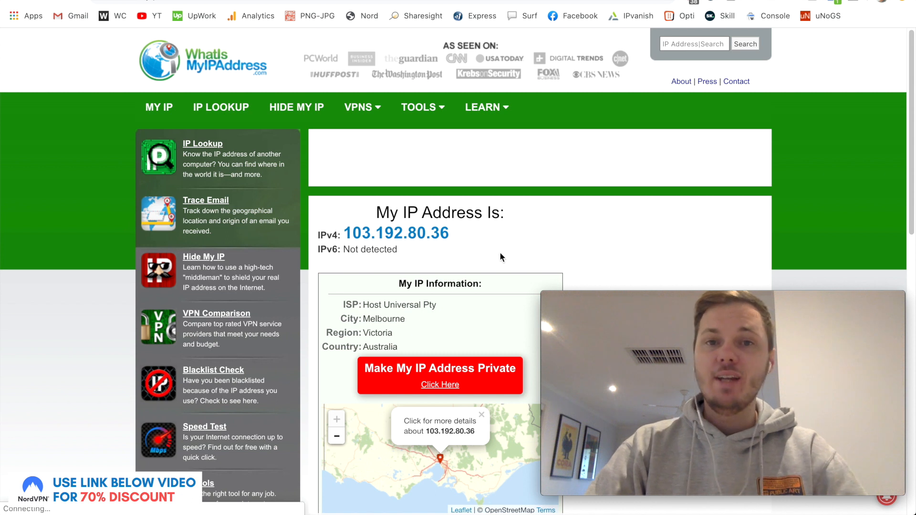
mouse_move(478, 248)
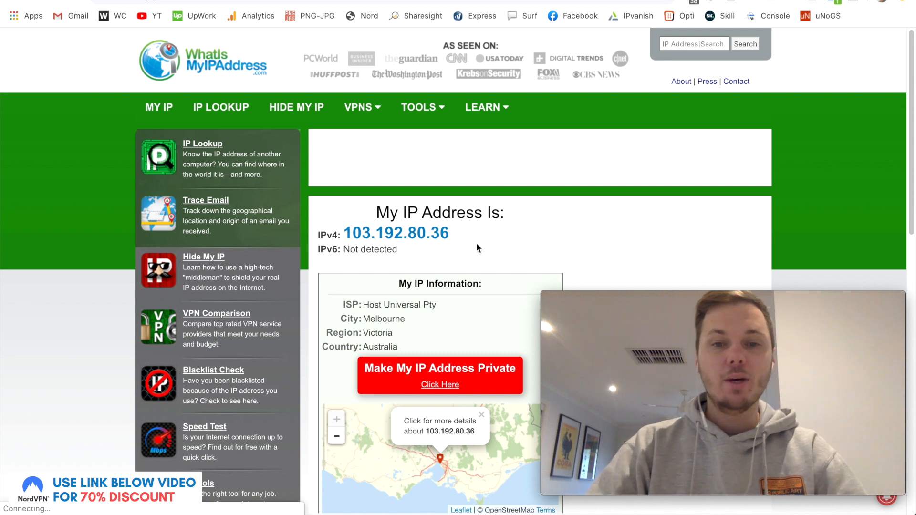
mouse_move(459, 243)
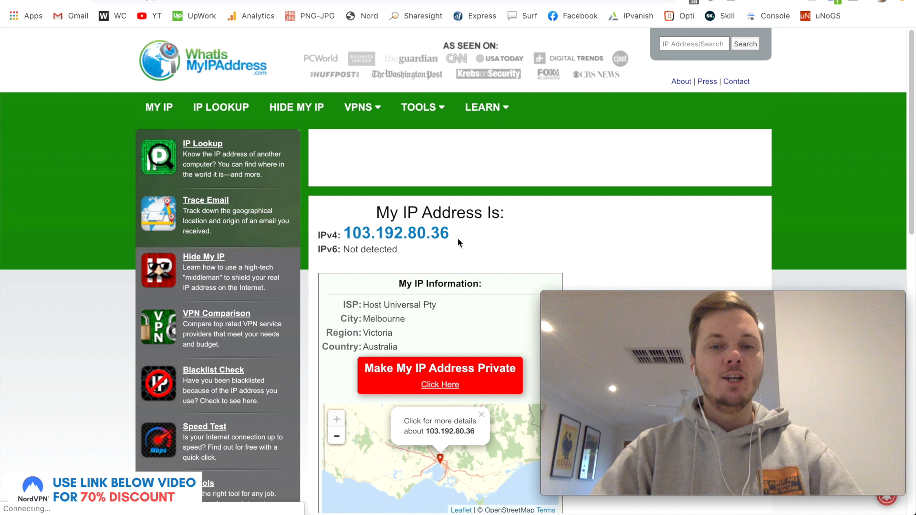